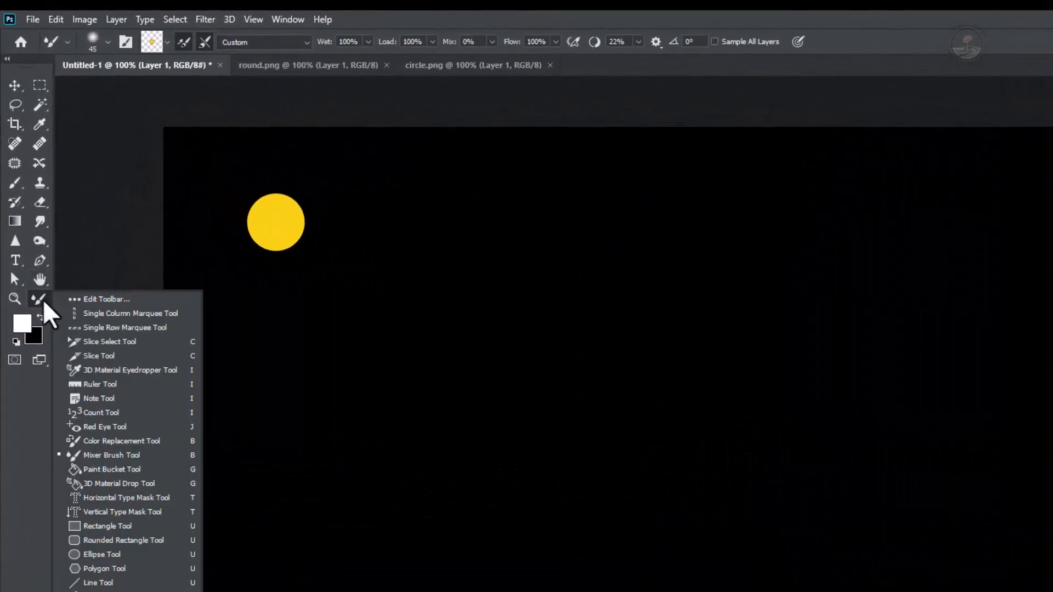
mouse_move(130, 313)
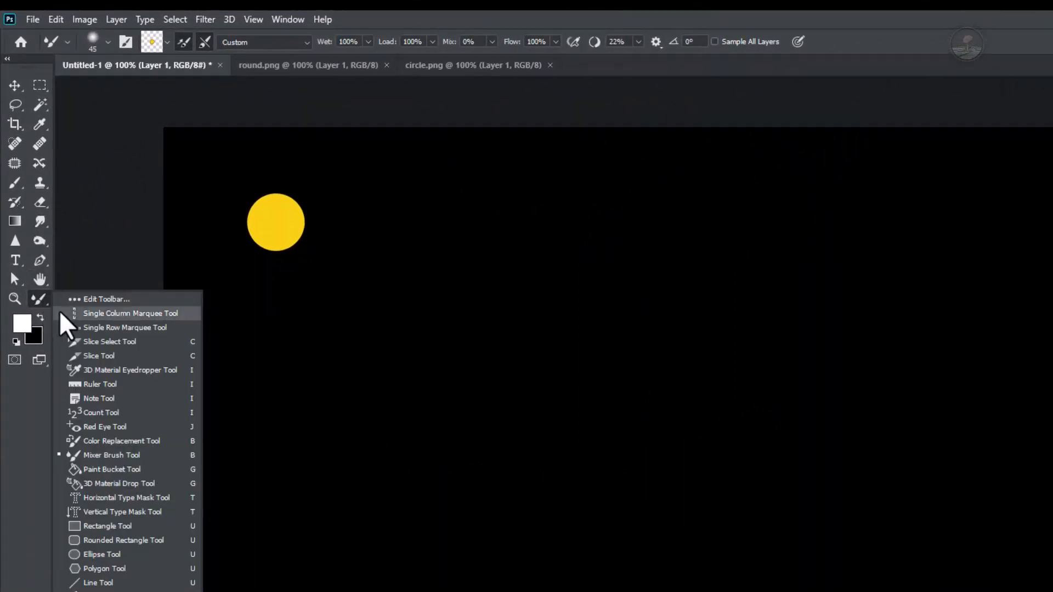
mouse_move(141, 463)
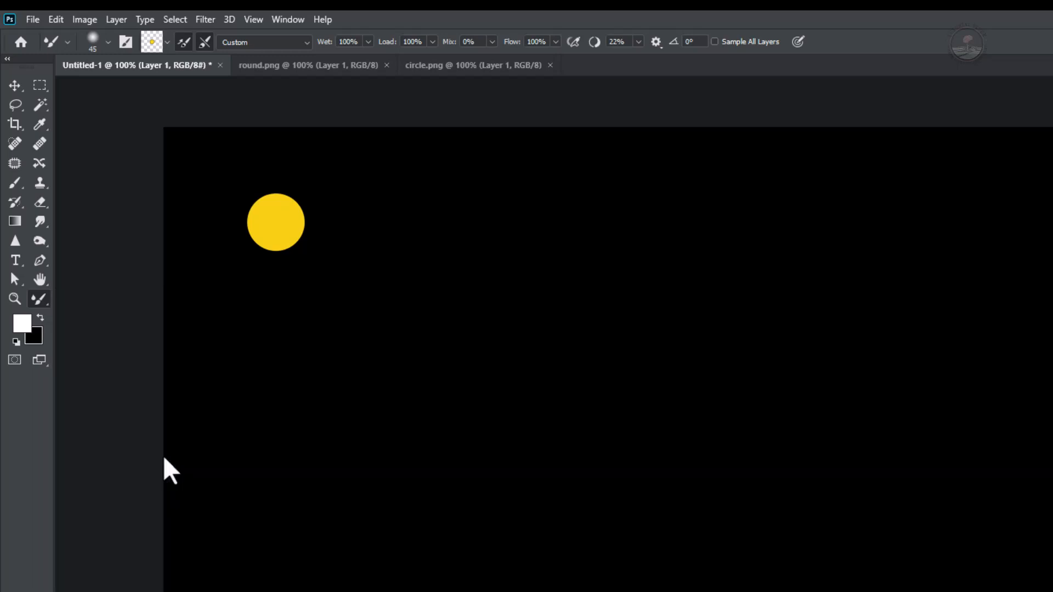
mouse_move(247, 324)
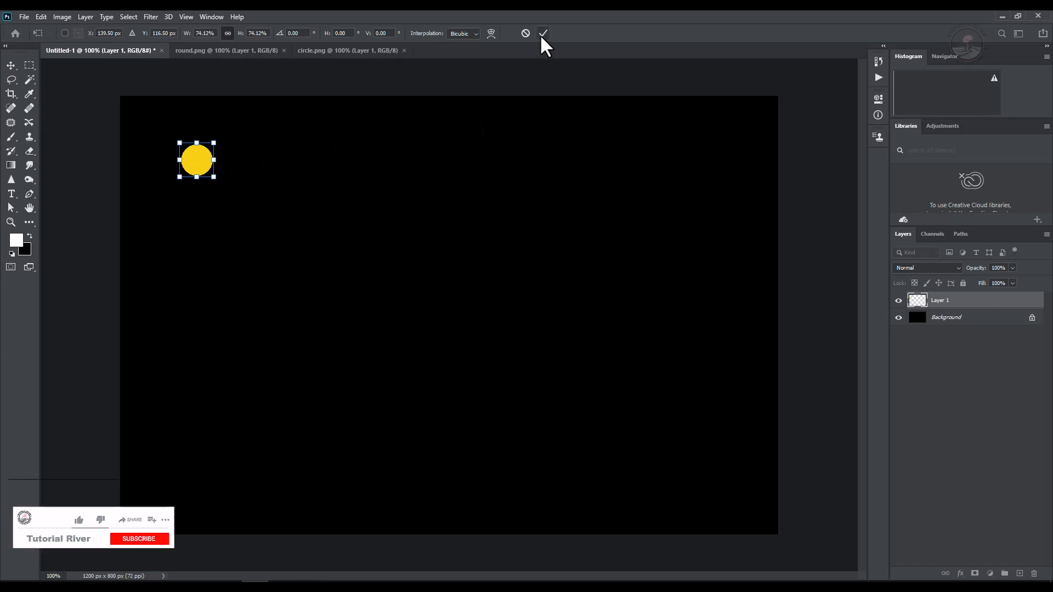
Commit the Free Transform resize of the smaller yellow circle
click(543, 33)
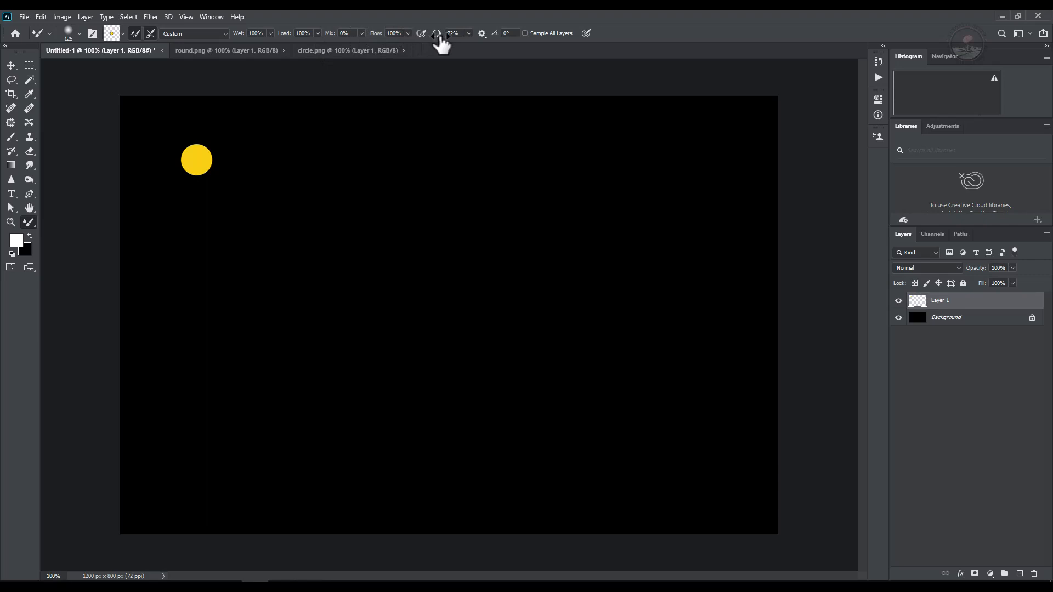
mouse_move(275, 44)
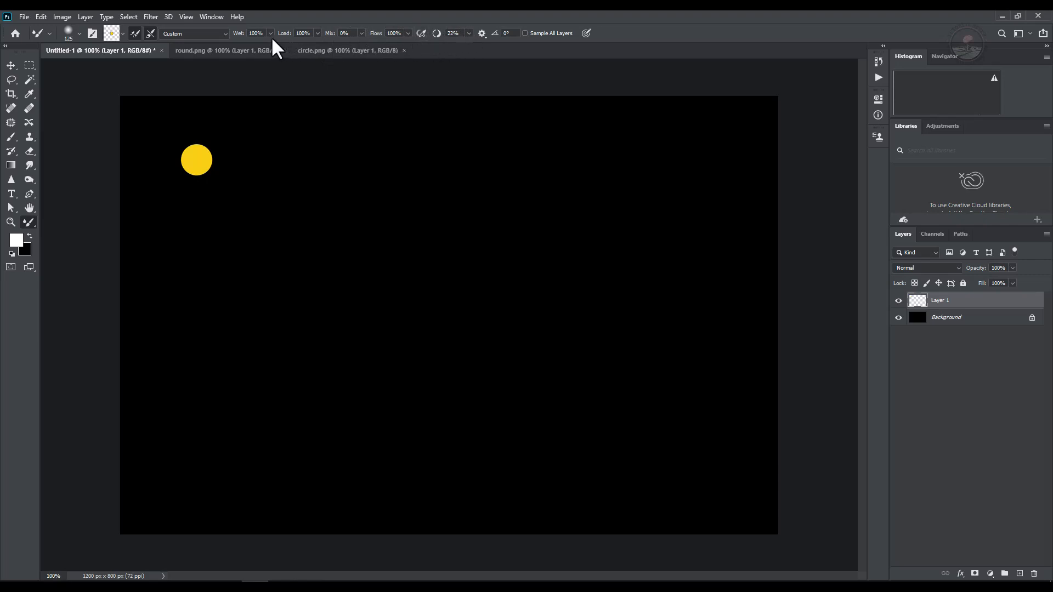